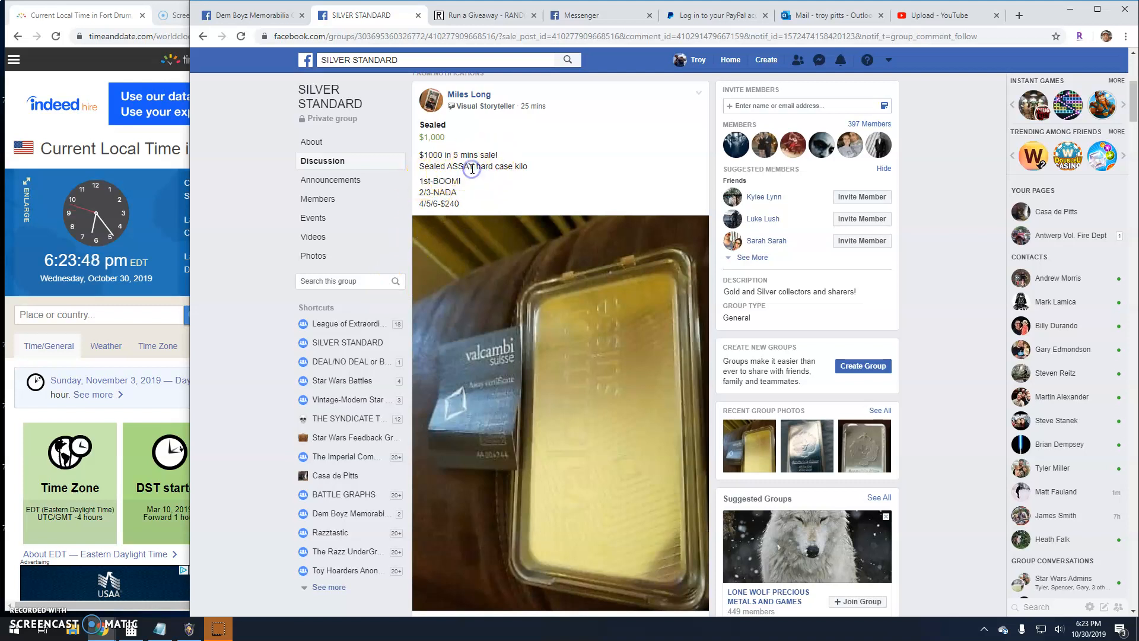
mouse_move(535, 187)
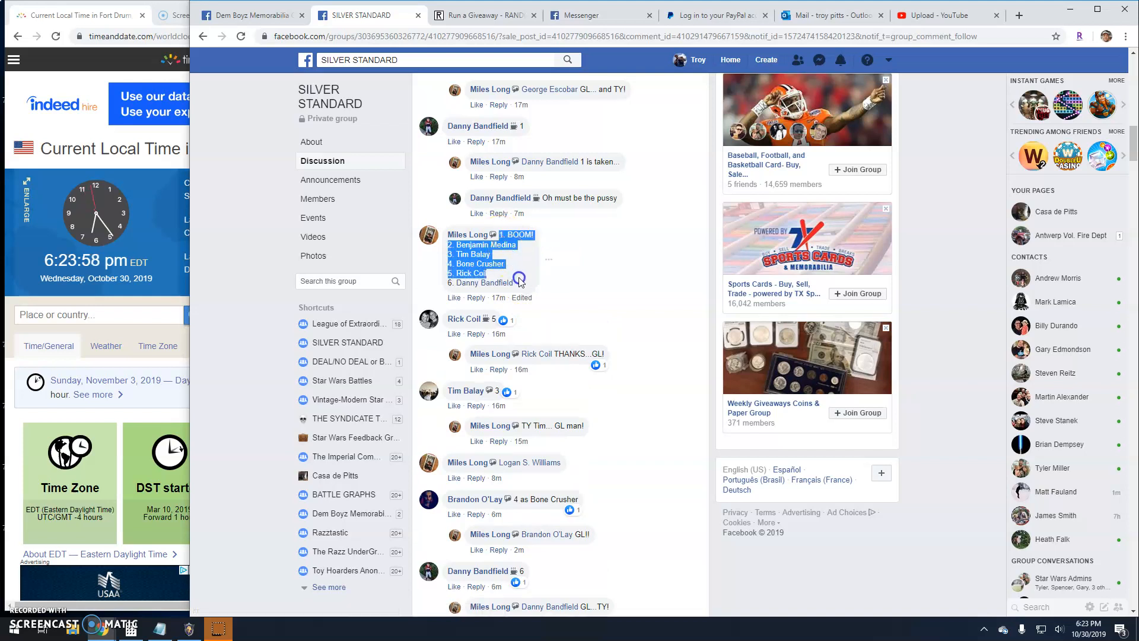
Step: Comment 'Live! 624 pm' on the Facebook thread and switch to the RANDOM.ORG giveaway
scroll(down, 3)
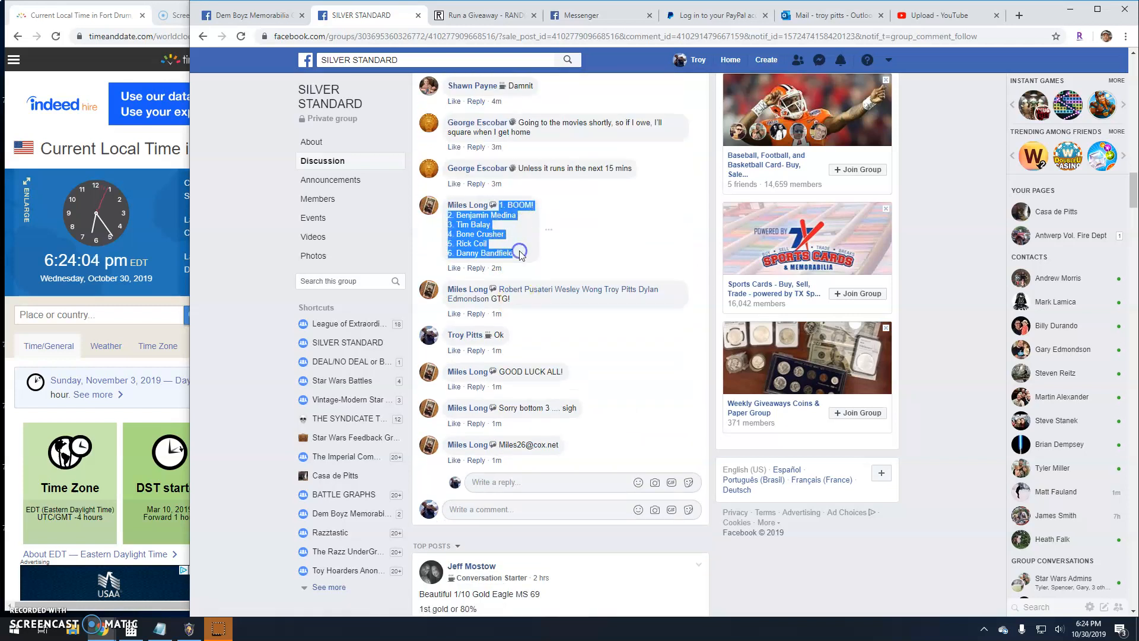
scroll(down, 3)
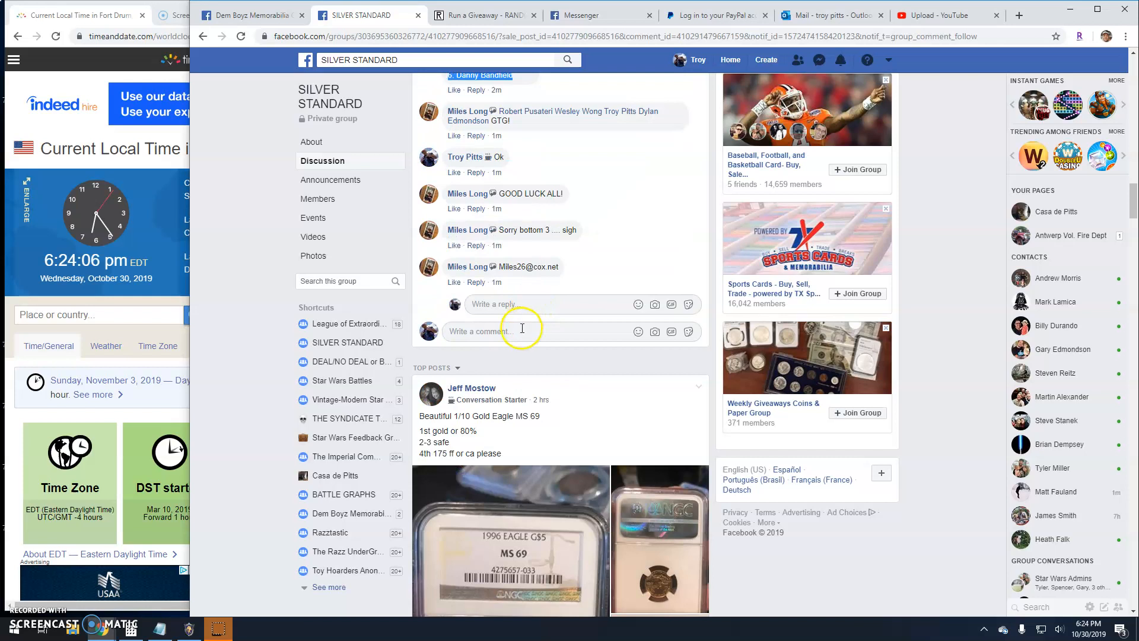
text(Live)
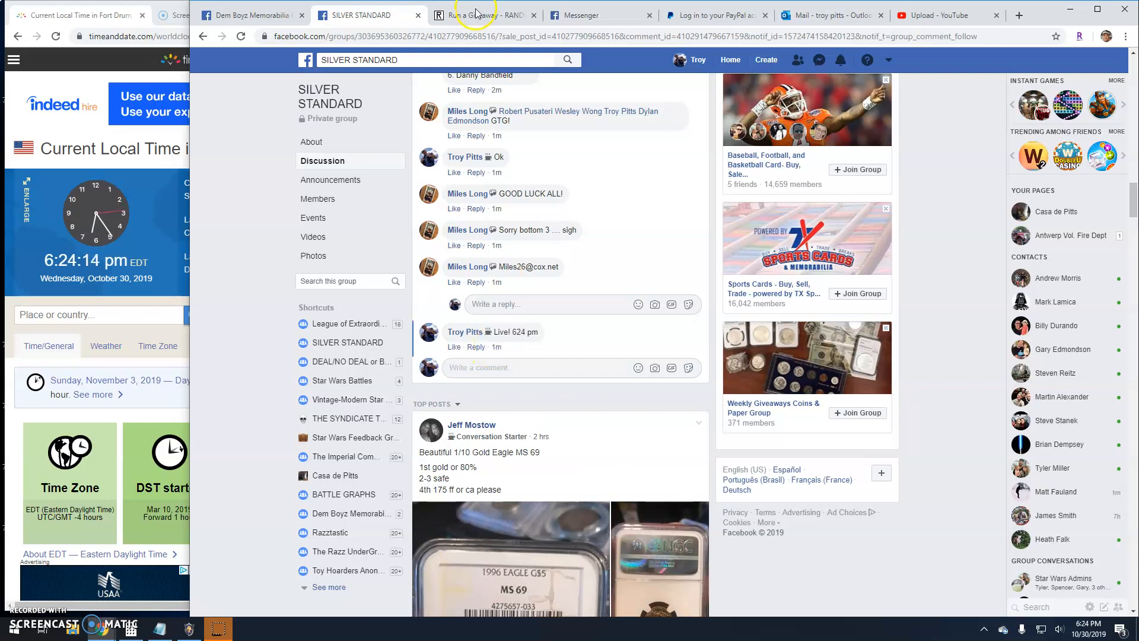
click(476, 14)
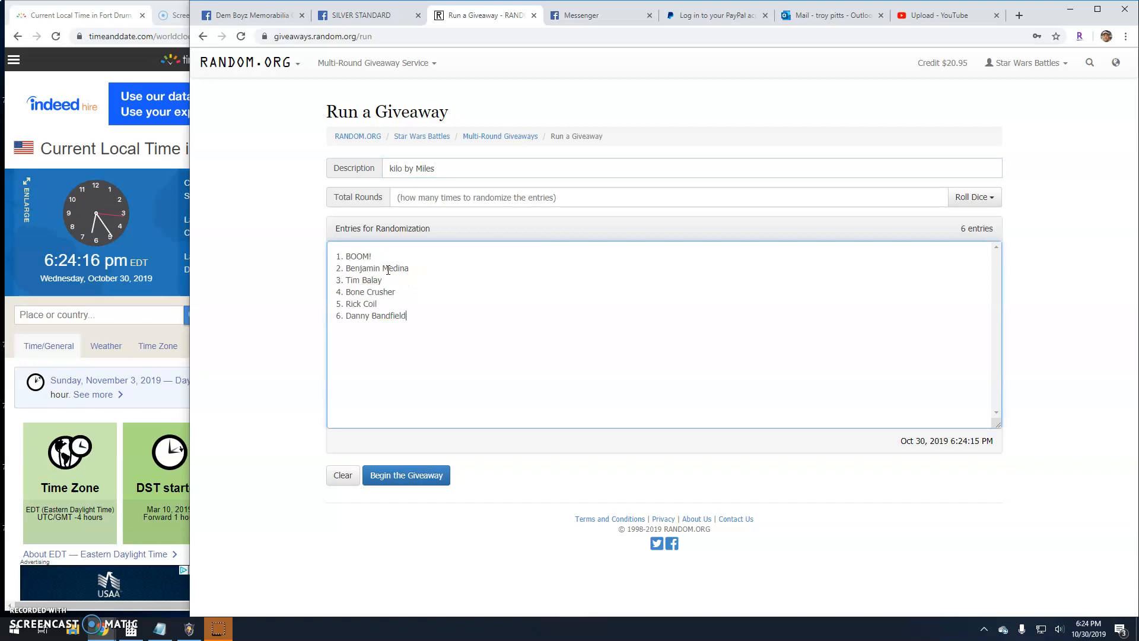
Step: Roll 2d6 to set the giveaway to 6 rounds and begin it with the six entries
click(973, 197)
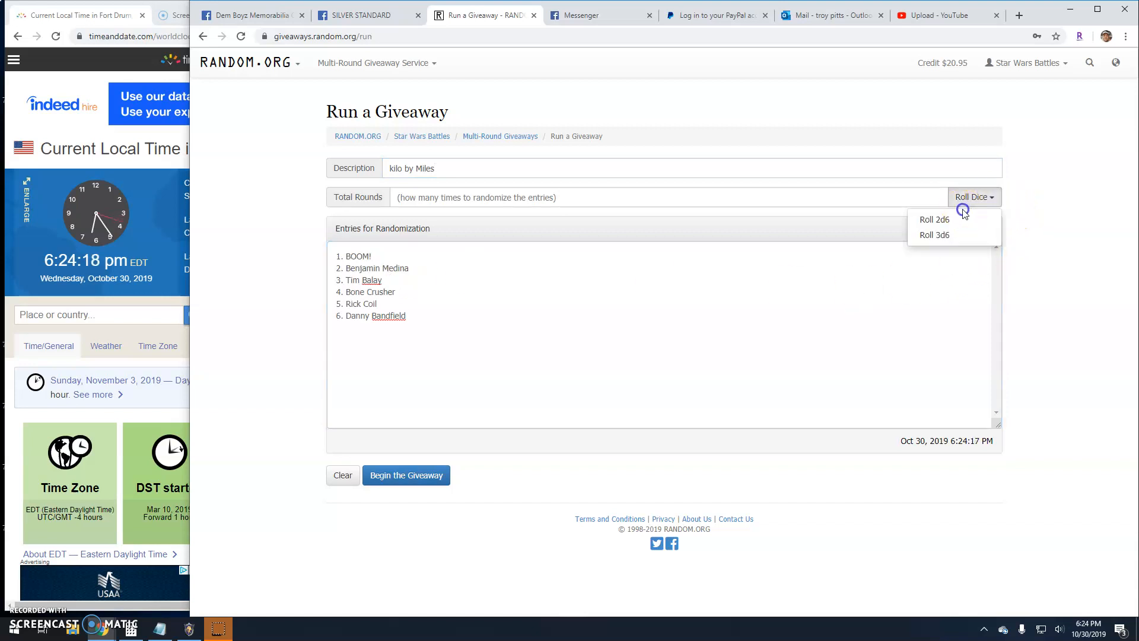
click(933, 218)
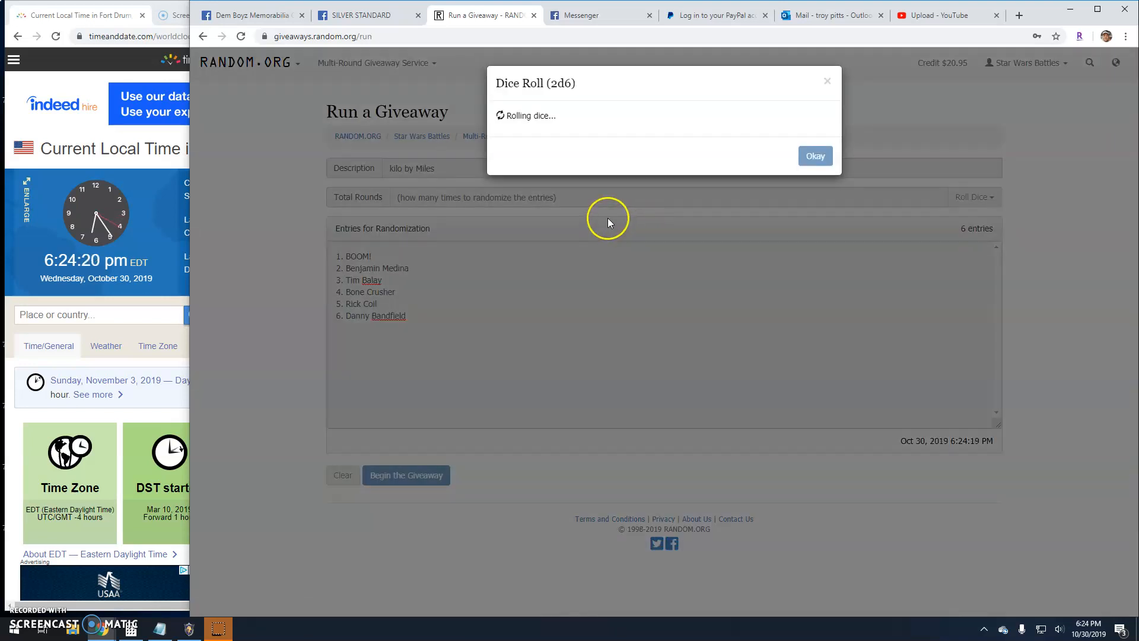
click(814, 155)
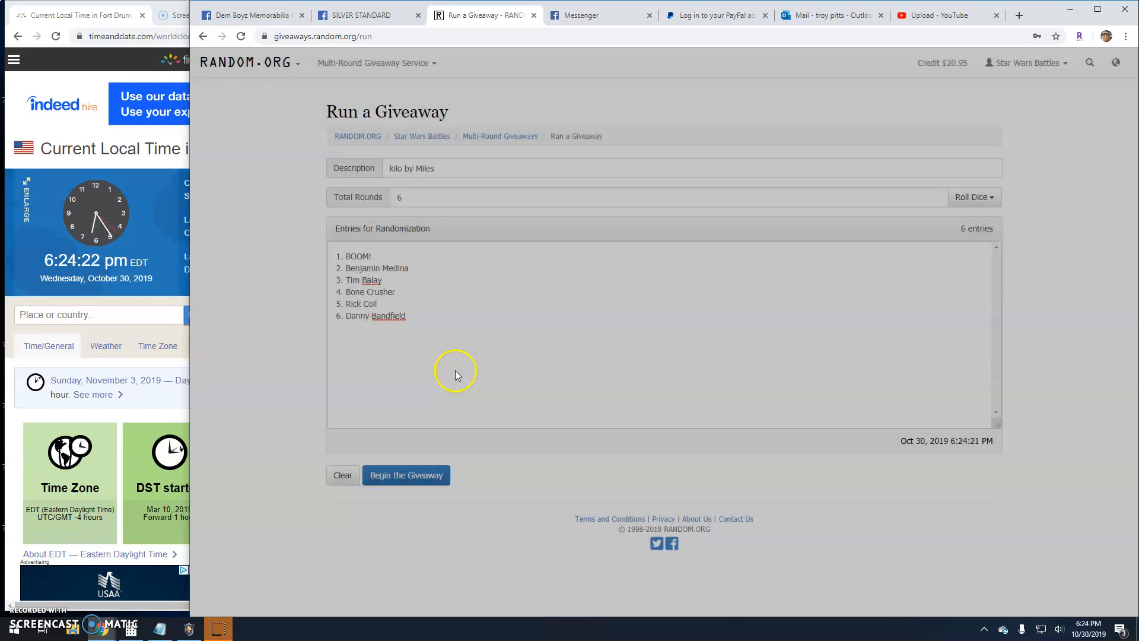
click(406, 474)
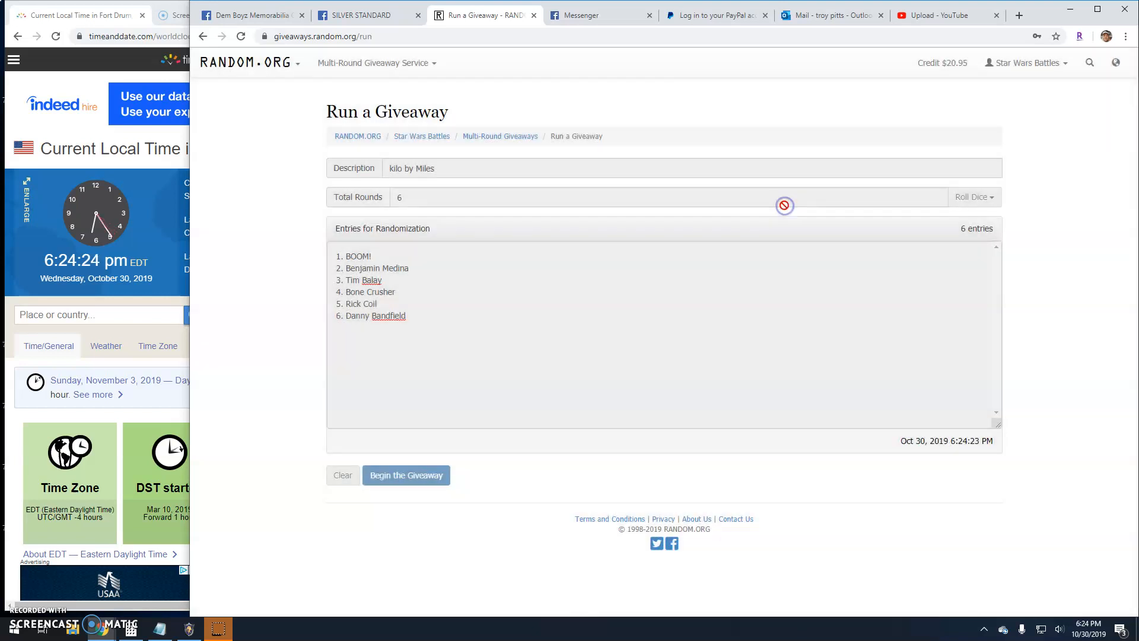
Step: Run randomization rounds two through four, then head back toward the Facebook thread
click(406, 474)
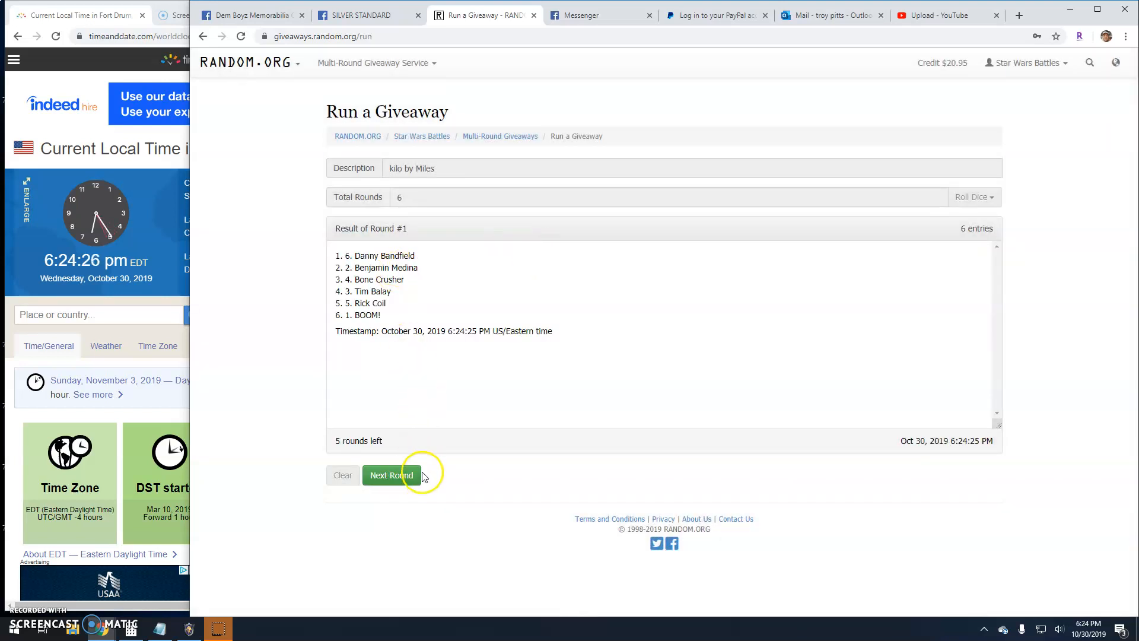
click(390, 475)
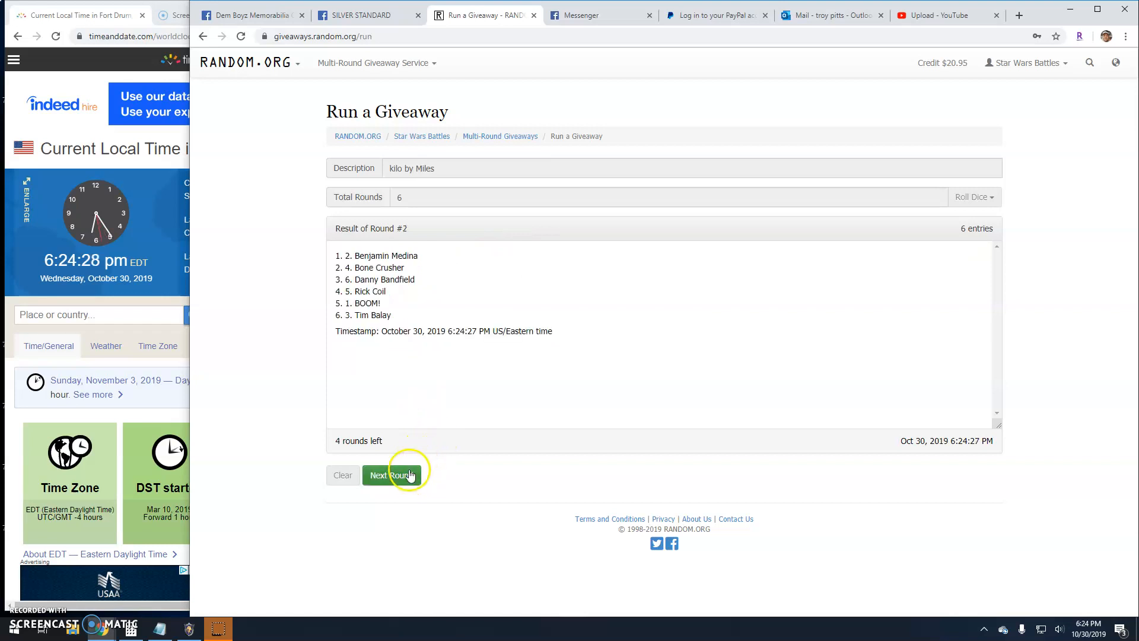
click(390, 475)
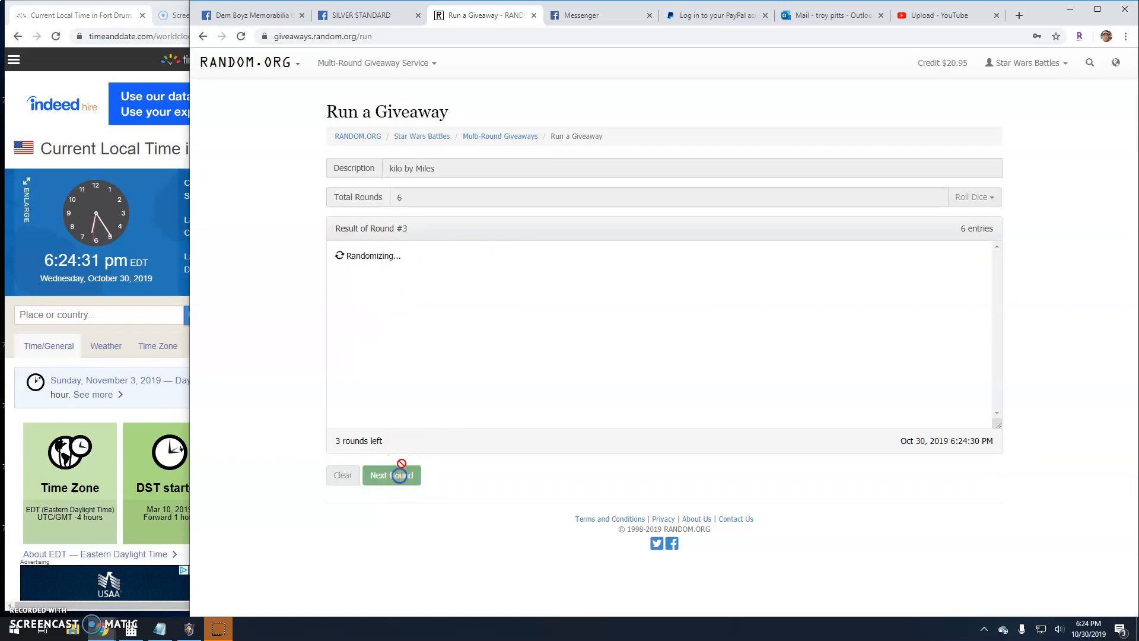
click(390, 475)
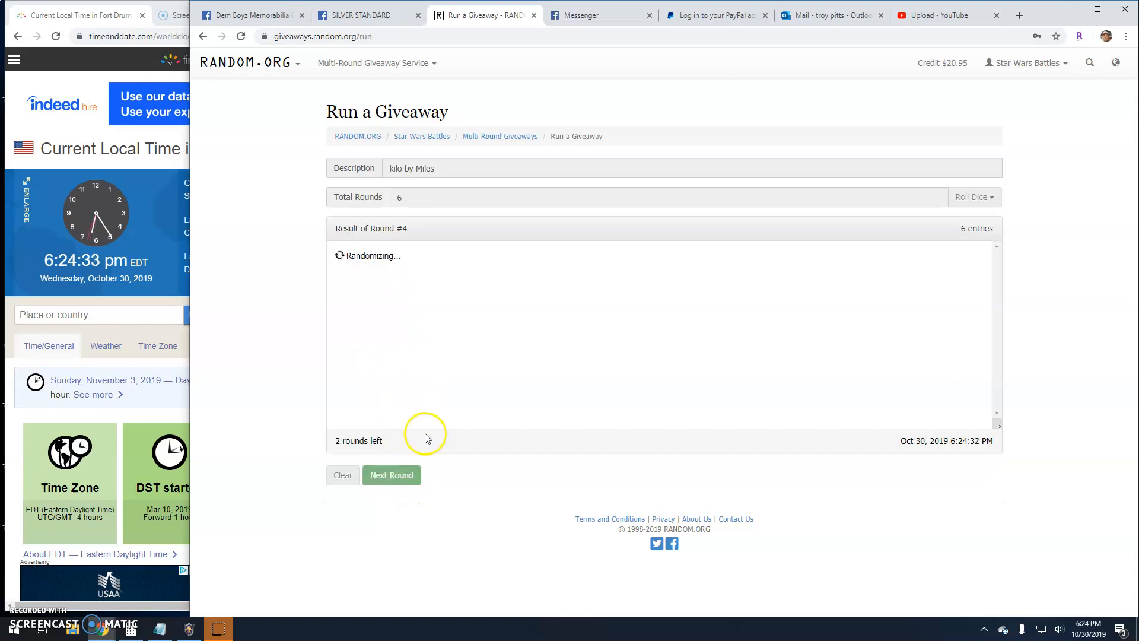
click(366, 14)
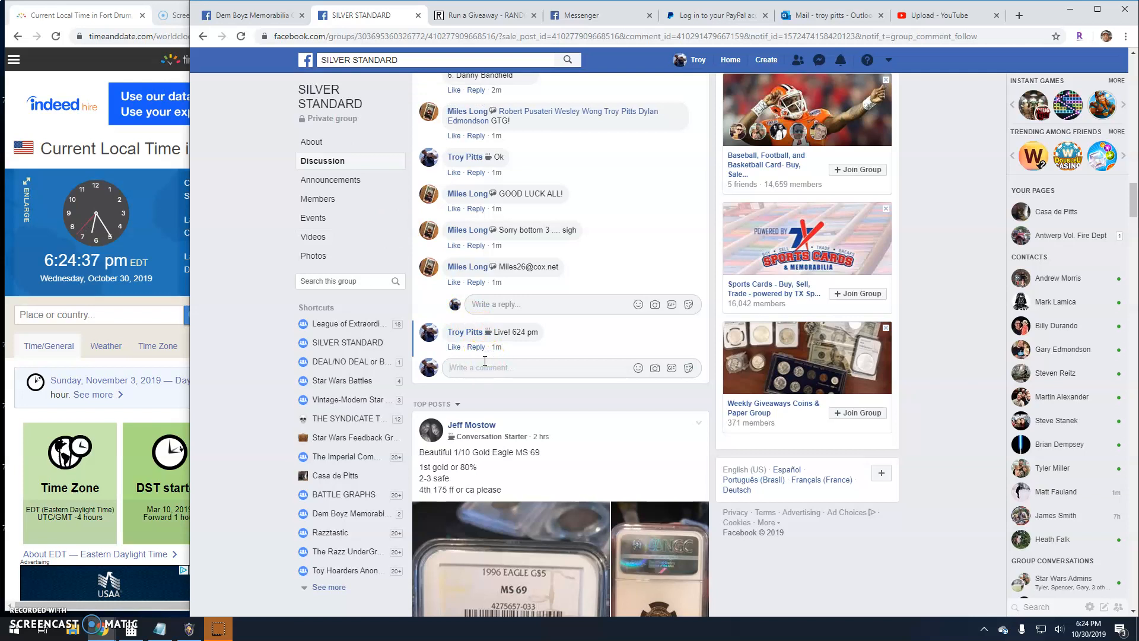
Step: Comment 'Final round! good luck!' on the thread and return to the giveaway page
text(Final round)
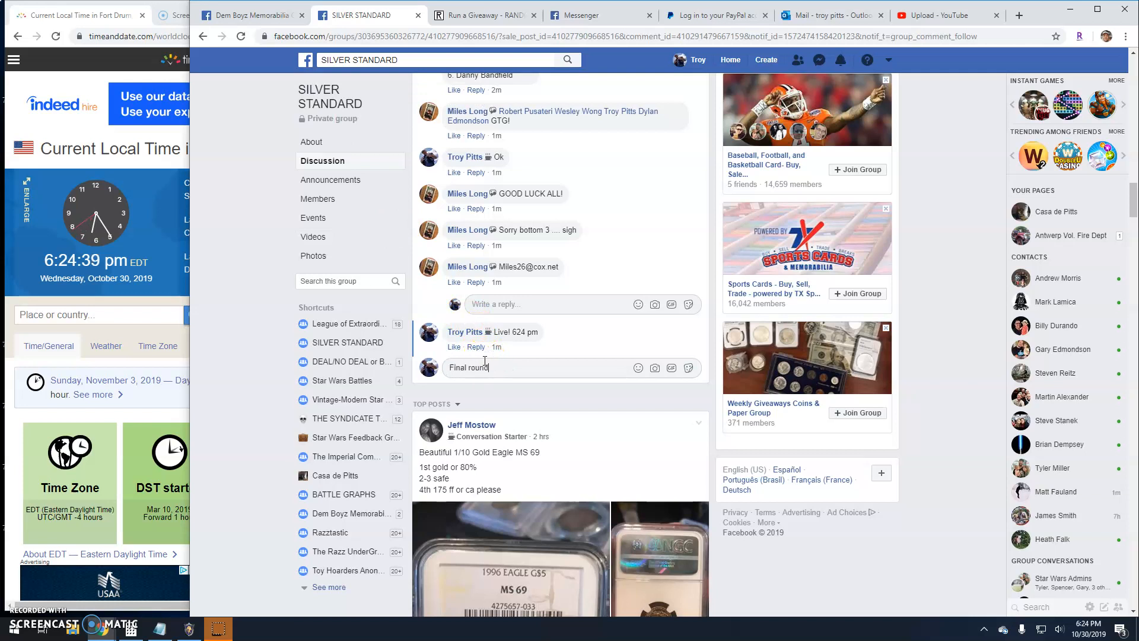
text(good luck)
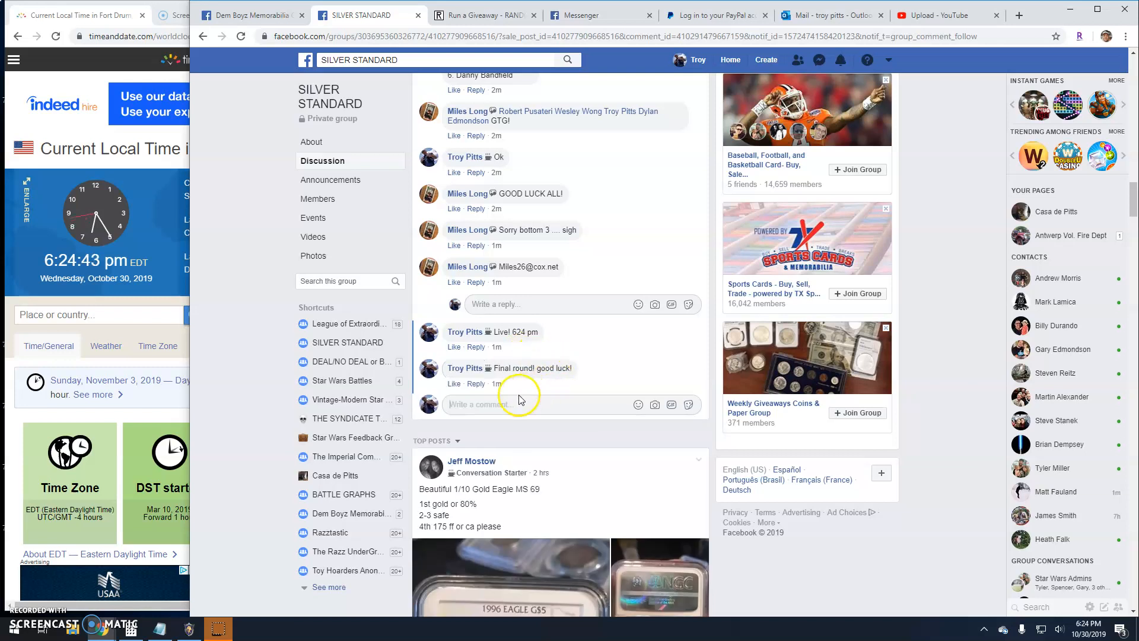
click(483, 14)
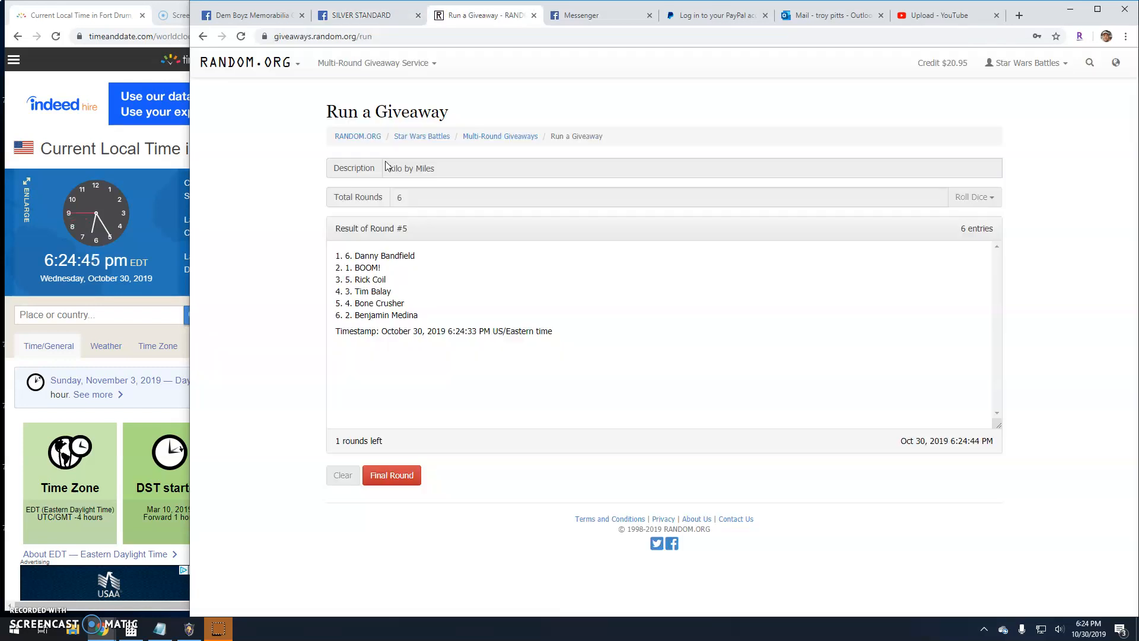
click(391, 475)
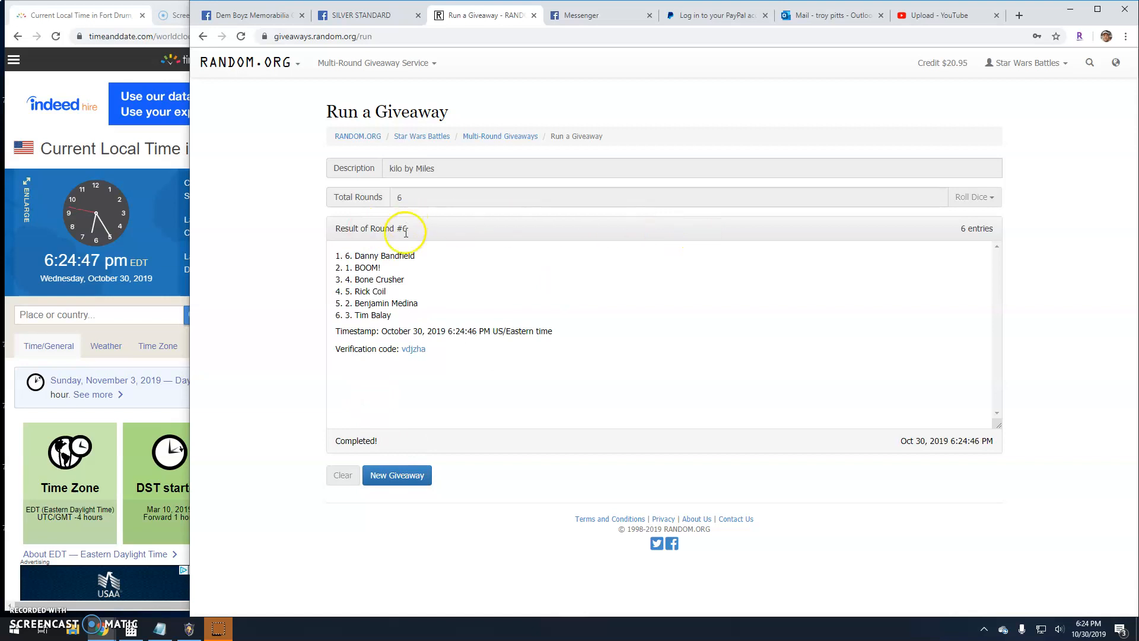
click(413, 348)
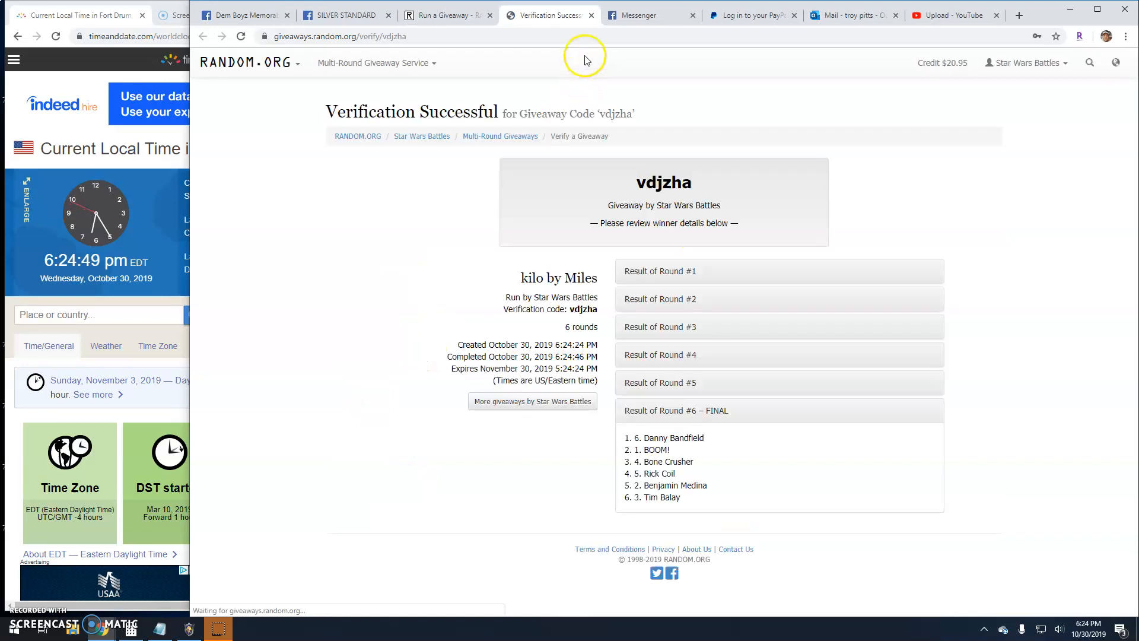
click(340, 36)
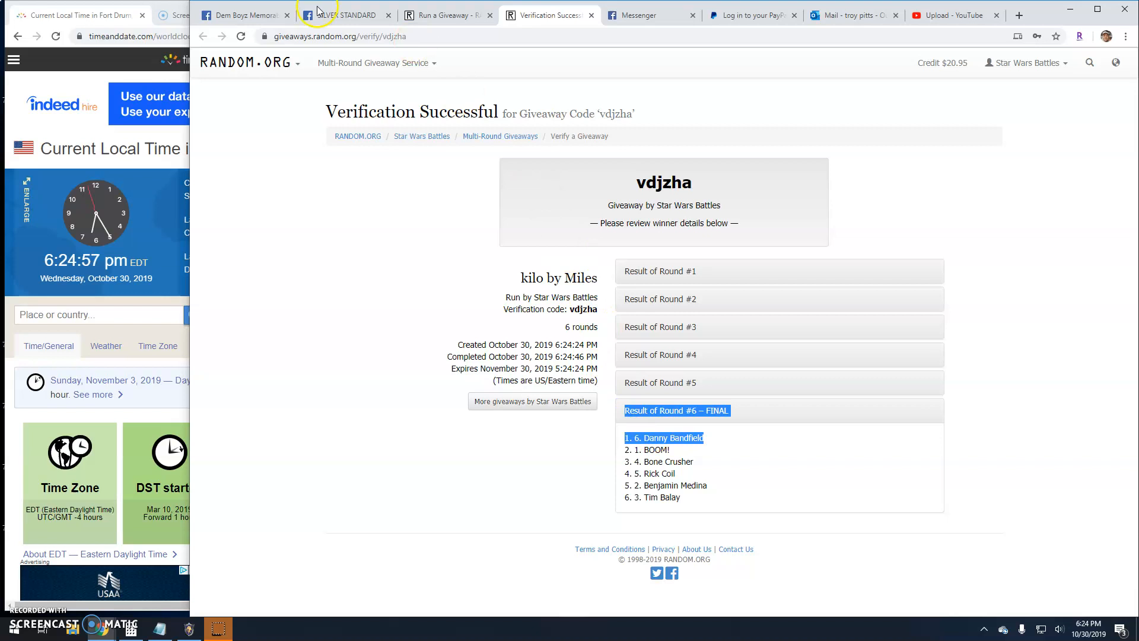
Step: Return to the group post and write the 'Done! 625 pm' comment
click(347, 15)
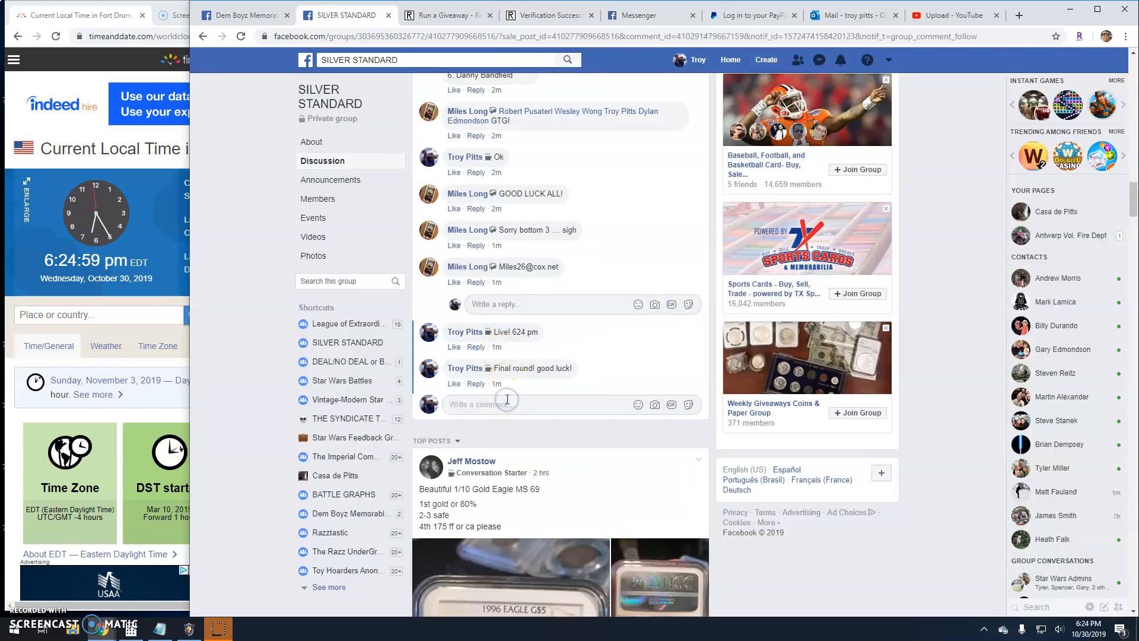
text(Done!)
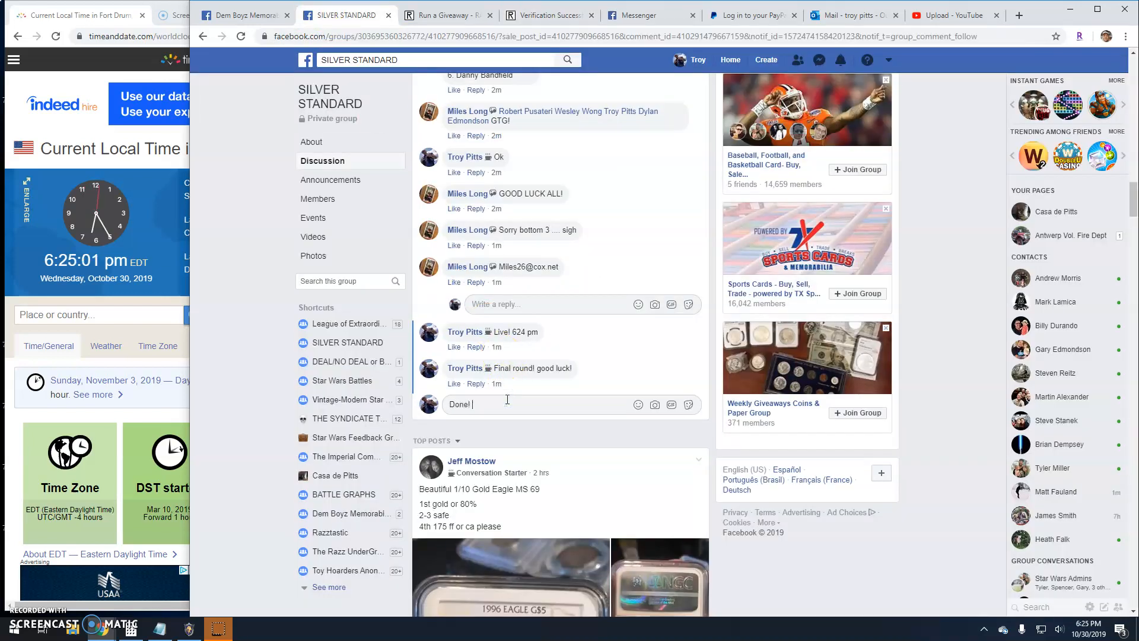
text(625 pm)
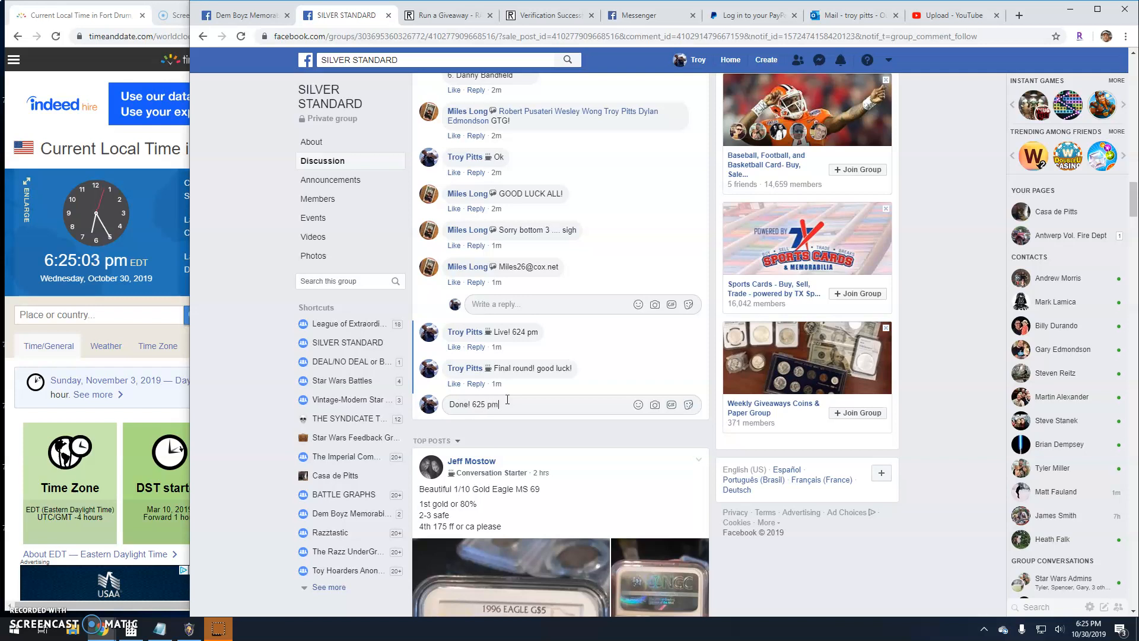